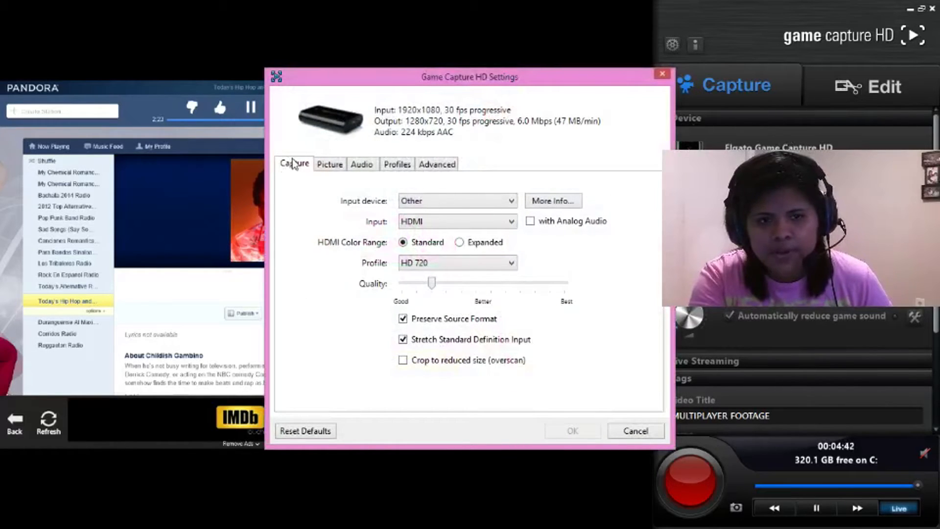
mouse_move(333, 194)
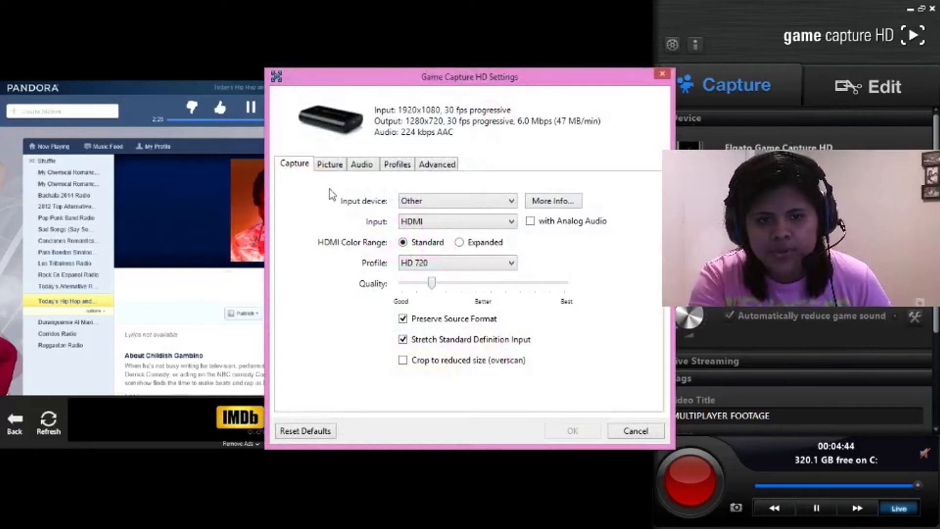
Step: Keep Other as the input device and HDMI as the input source
click(457, 200)
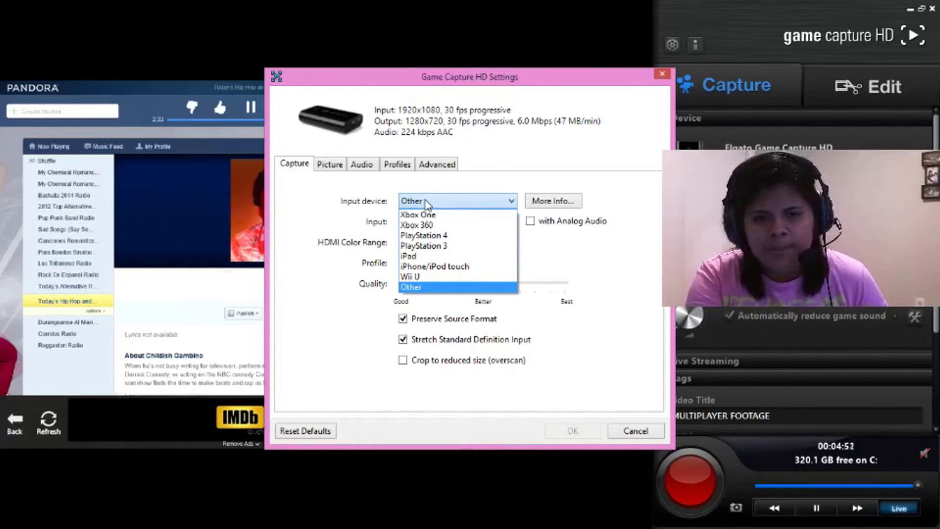
click(410, 287)
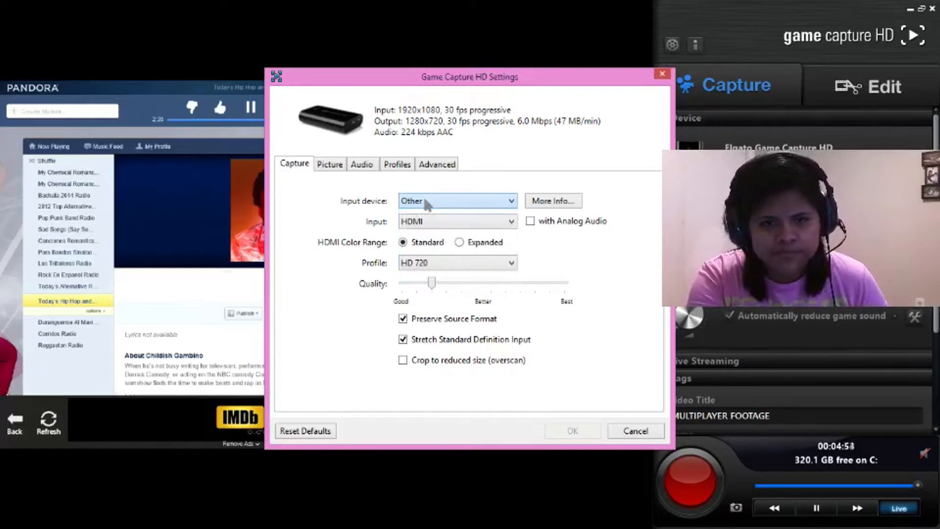
click(456, 222)
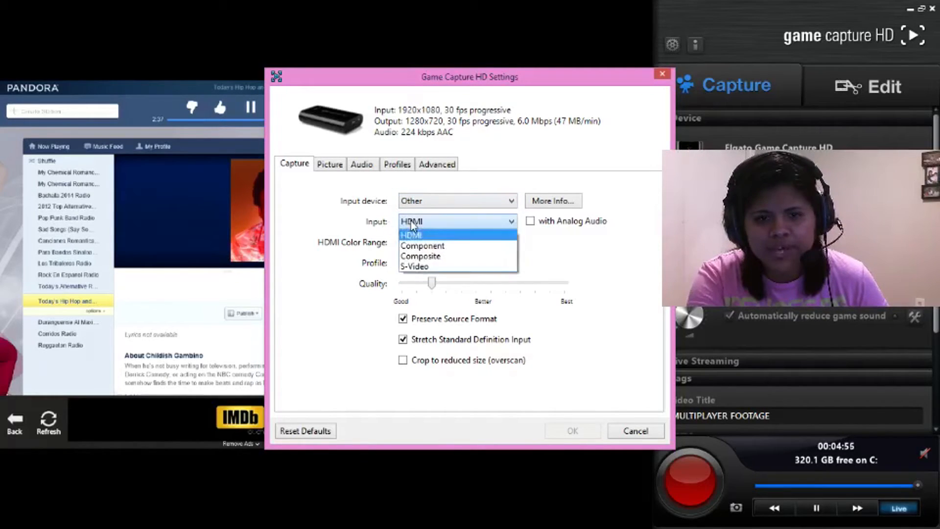
click(410, 221)
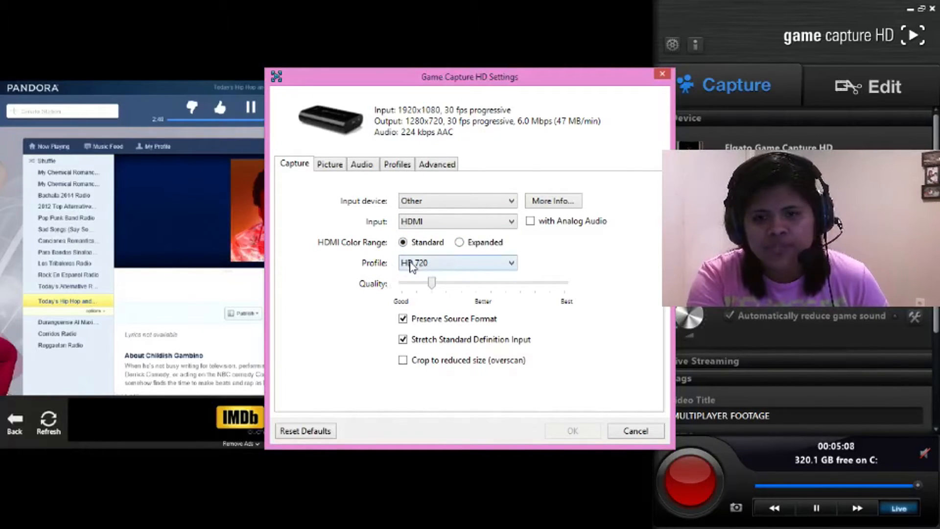
Step: Set the recording profile to HD 1080 and raise the quality slider toward Best
click(457, 262)
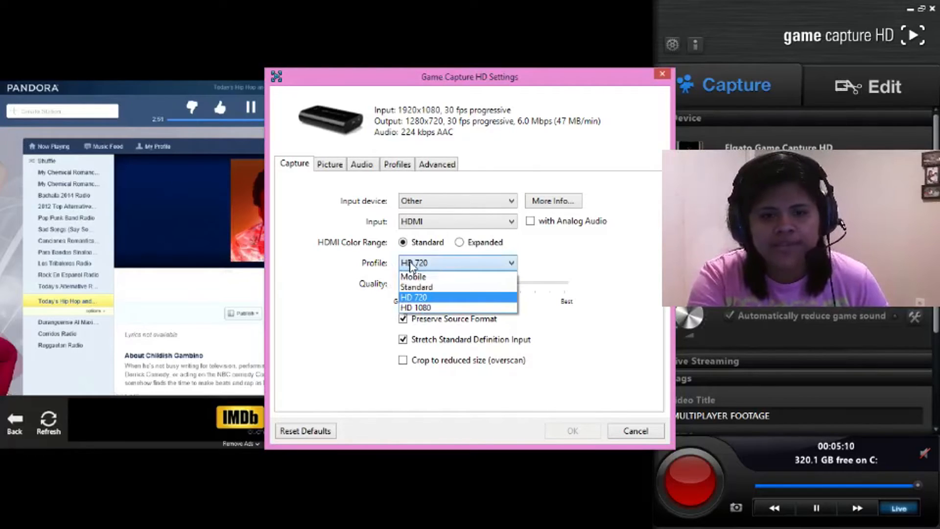
mouse_move(417, 308)
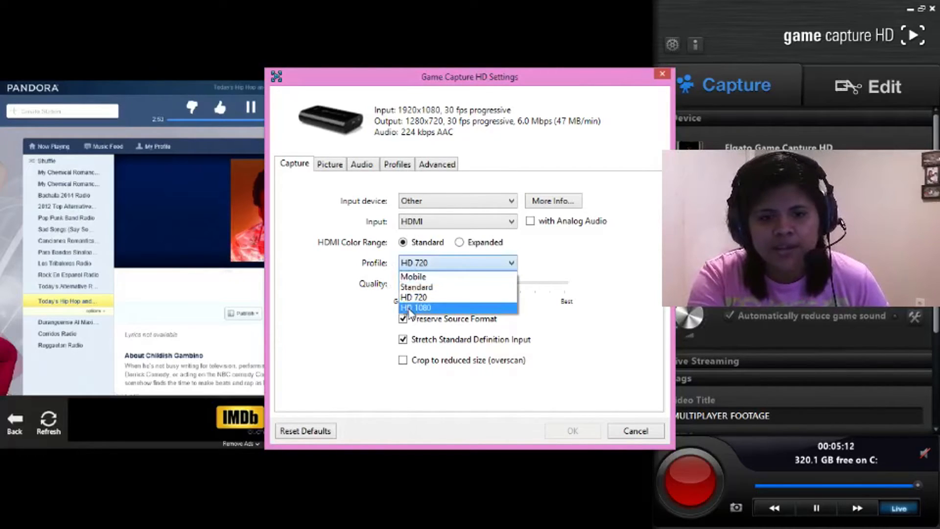
click(416, 307)
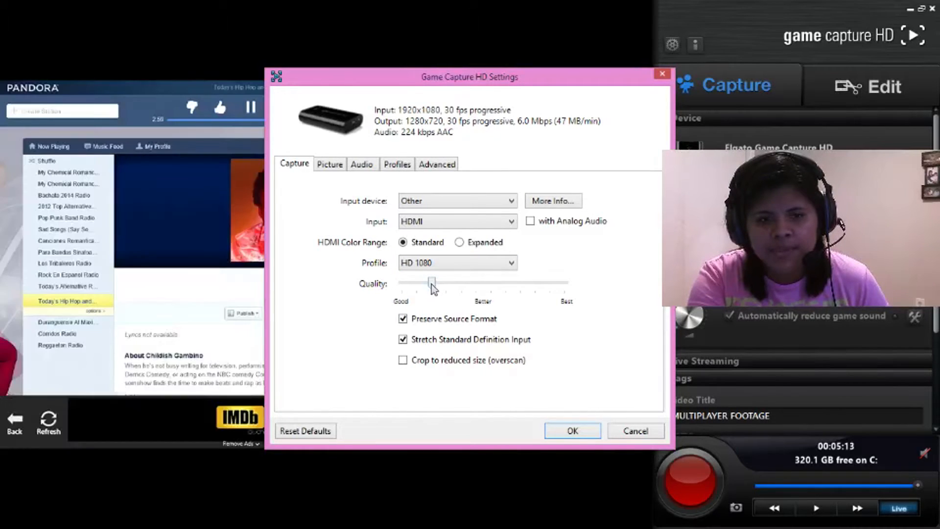
drag(432, 283, 564, 283)
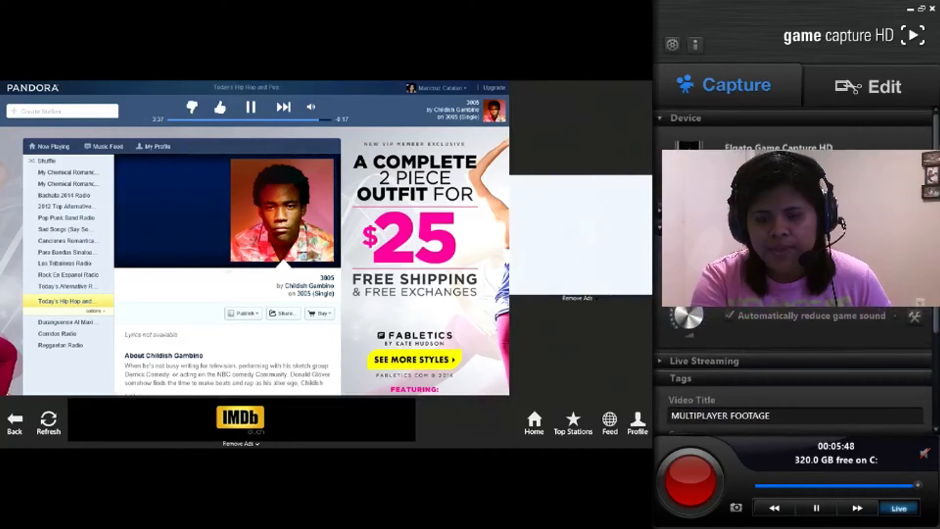
mouse_move(848, 325)
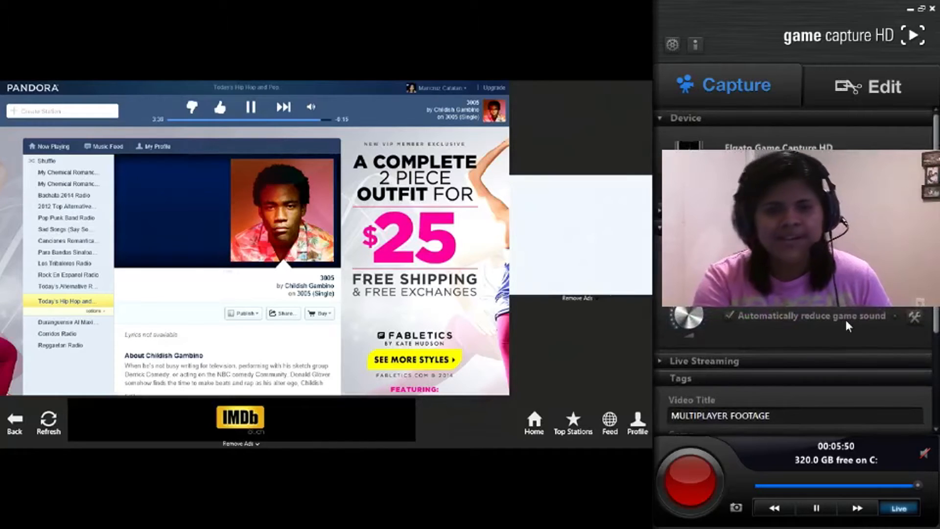